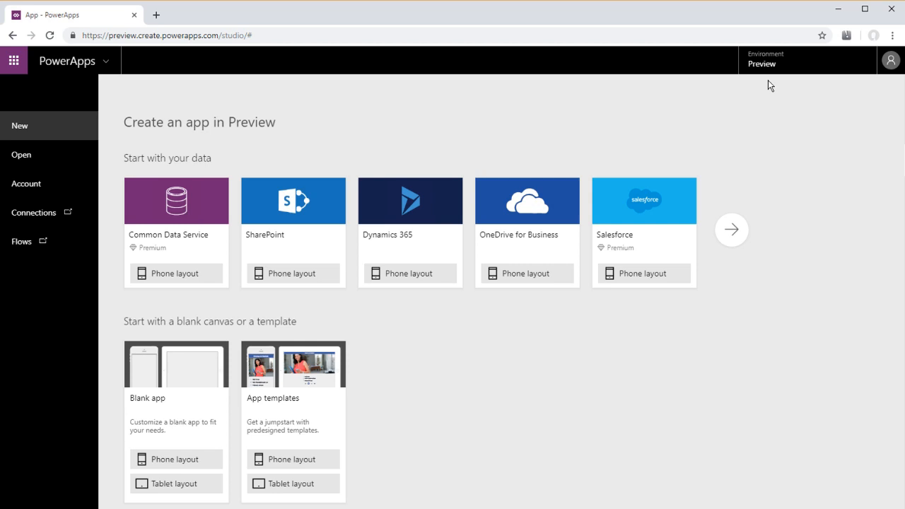
mouse_move(770, 74)
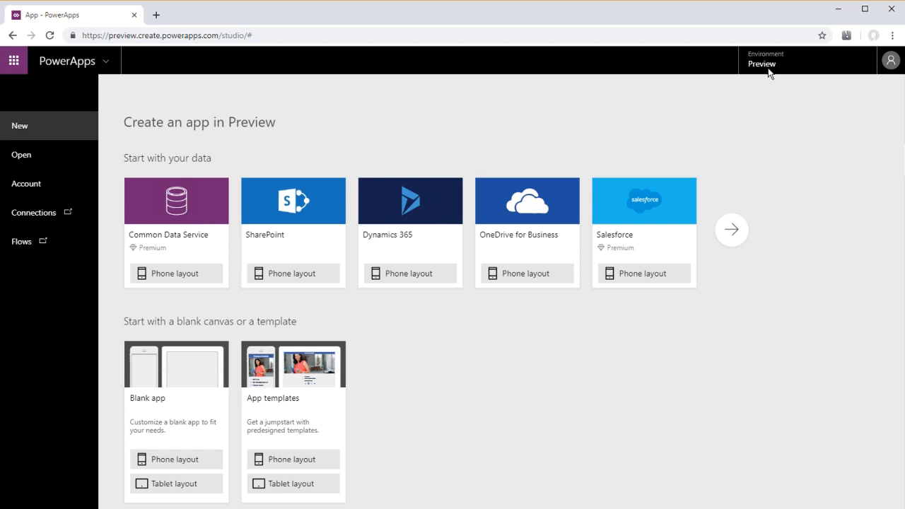
mouse_move(764, 76)
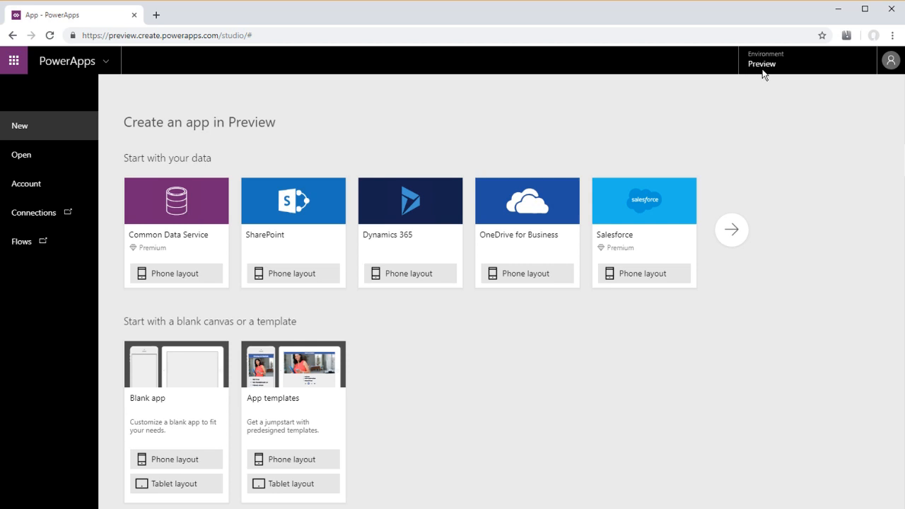
mouse_move(648, 352)
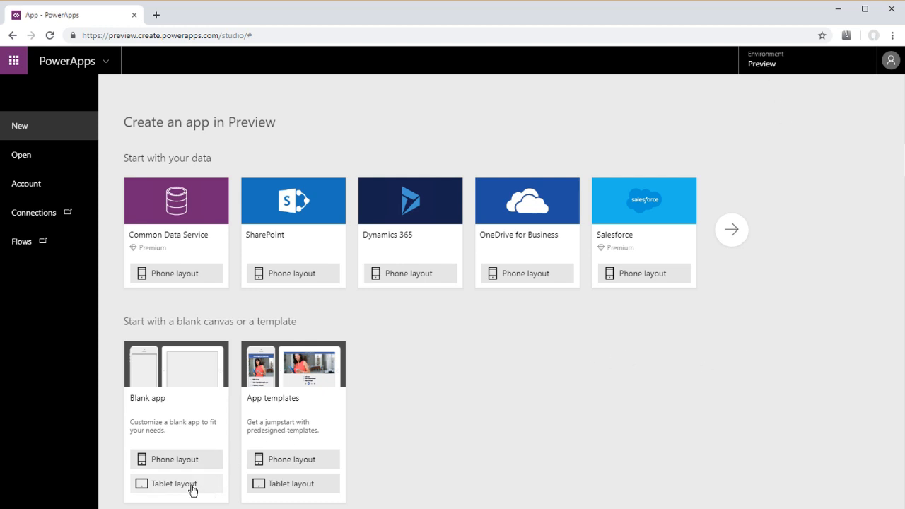
Create a blank tablet-layout app and bring up the Insert options for Screen1
click(174, 484)
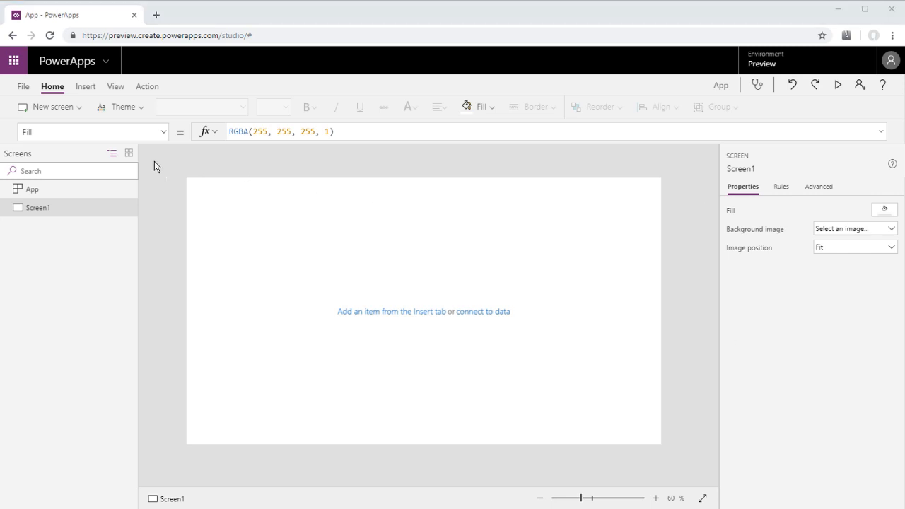
mouse_move(69, 159)
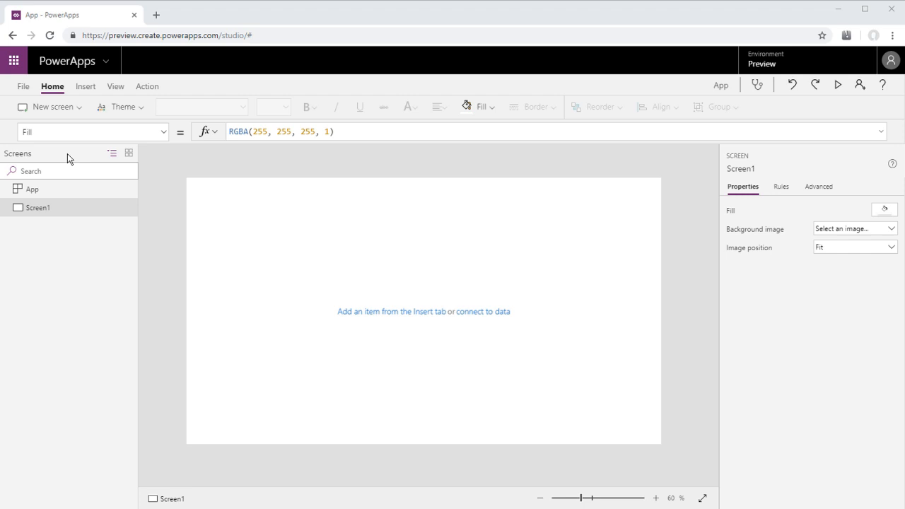
click(85, 86)
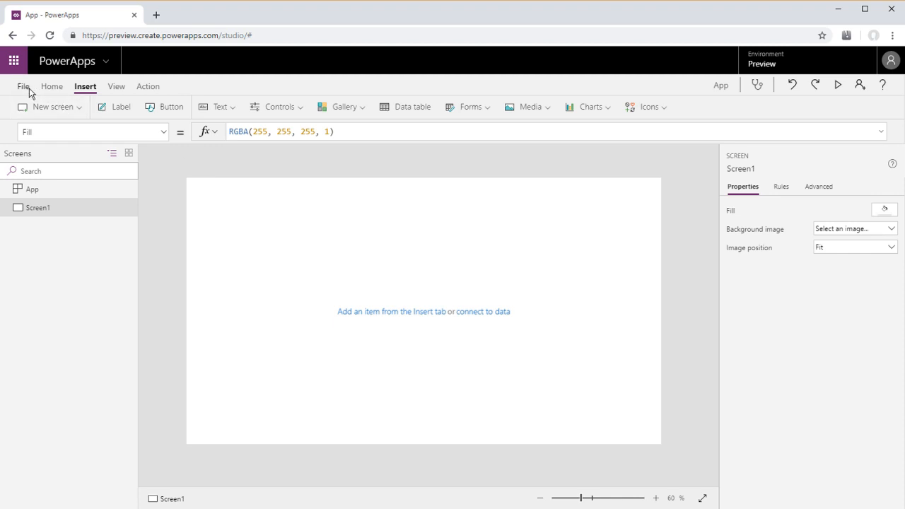
Turn on the Components experimental feature in Advanced app settings and return to the editor
click(23, 86)
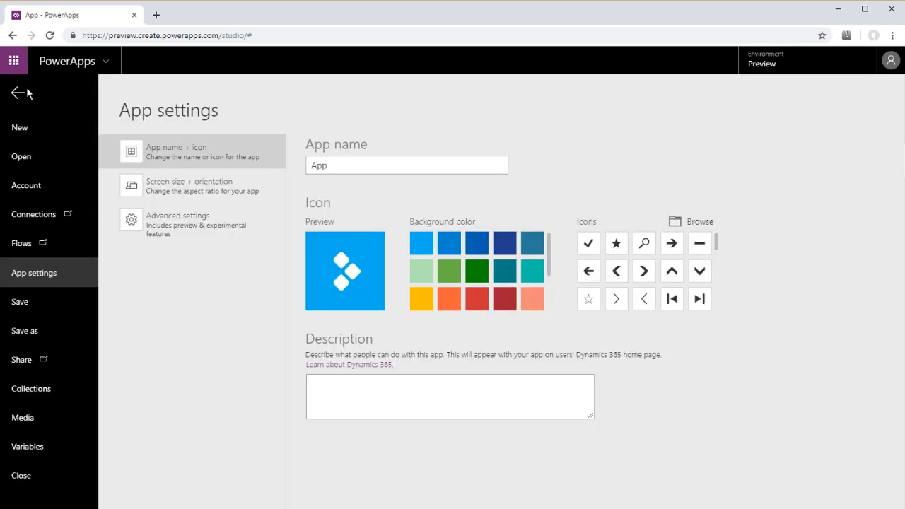
mouse_move(39, 300)
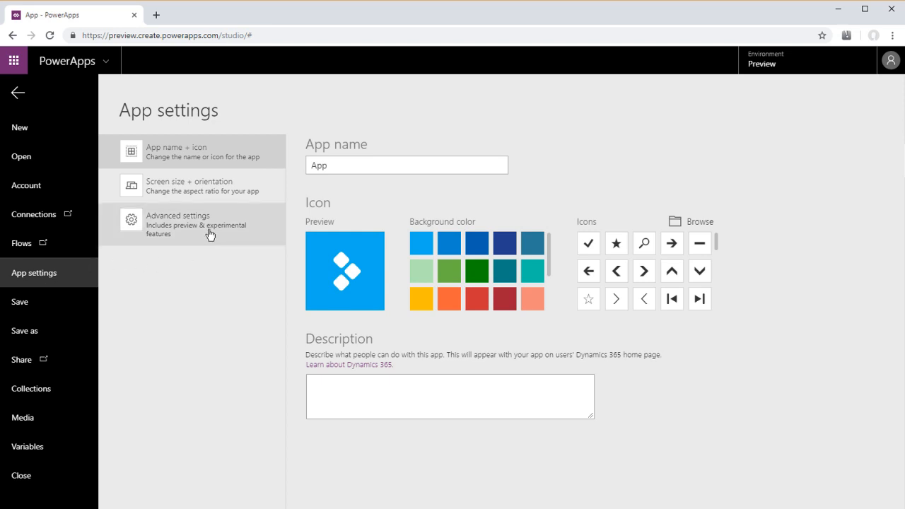
mouse_move(191, 238)
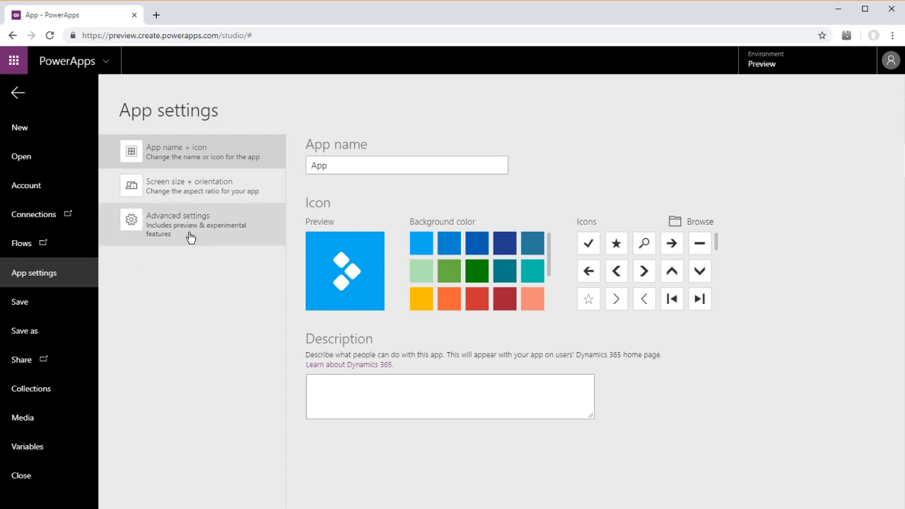
click(191, 225)
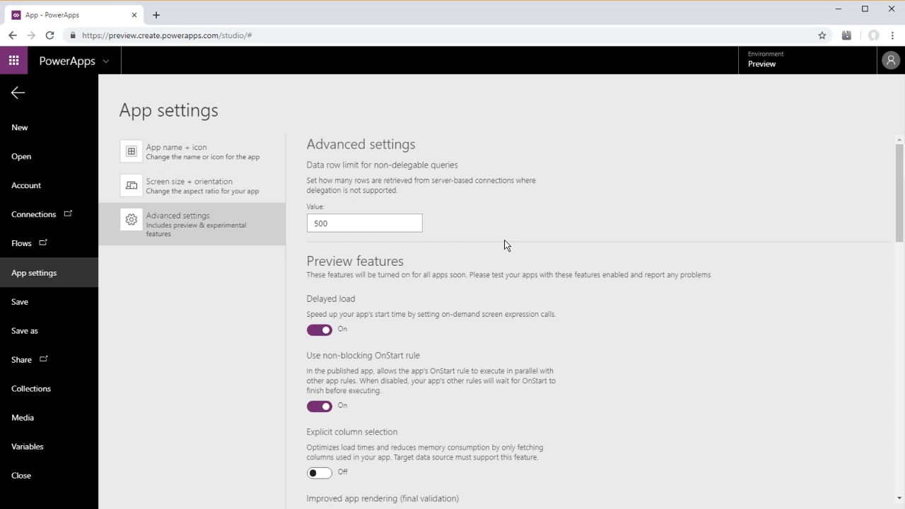
scroll(down, 3)
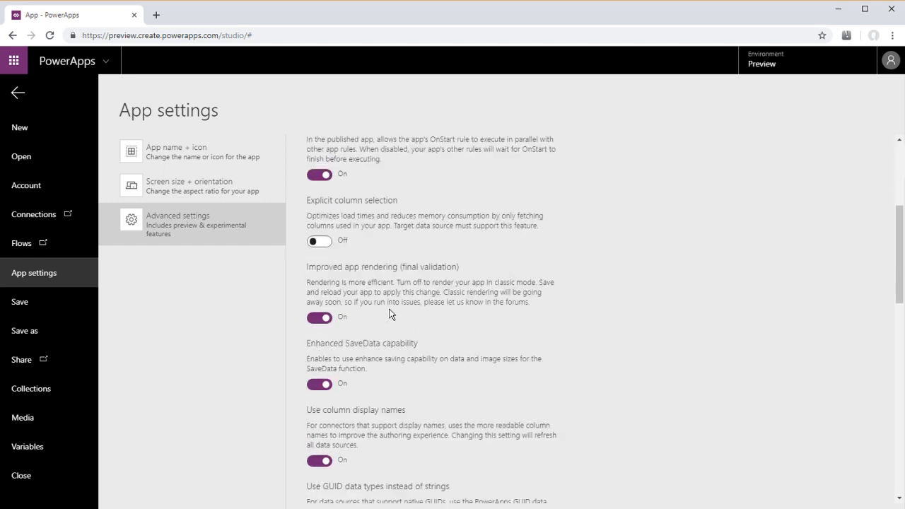
scroll(down, 3)
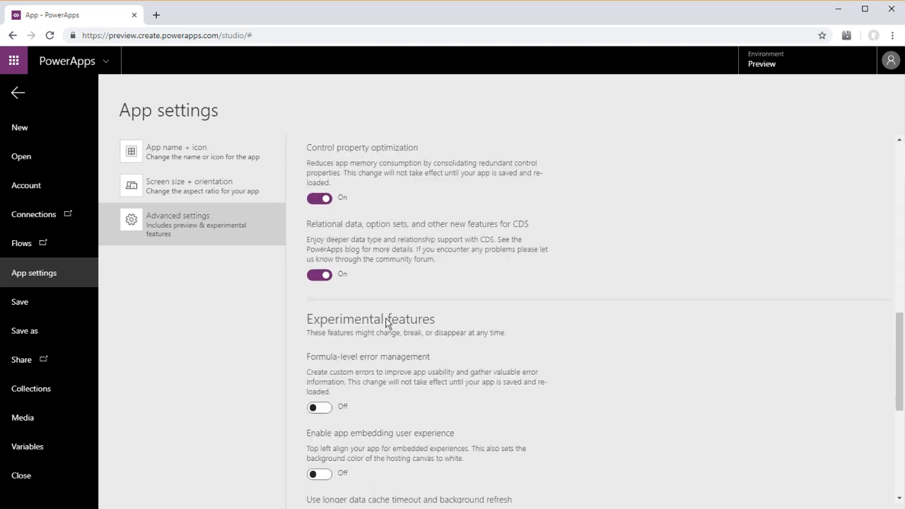
scroll(down, 3)
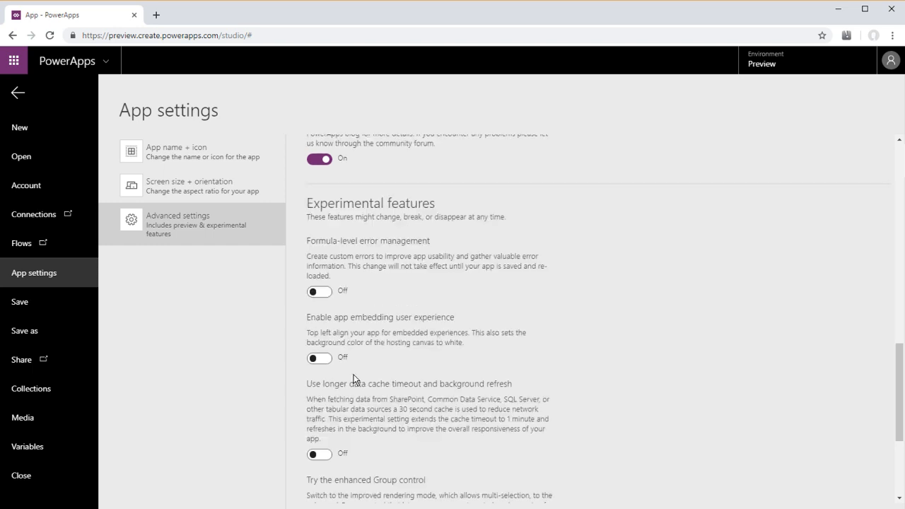
scroll(down, 3)
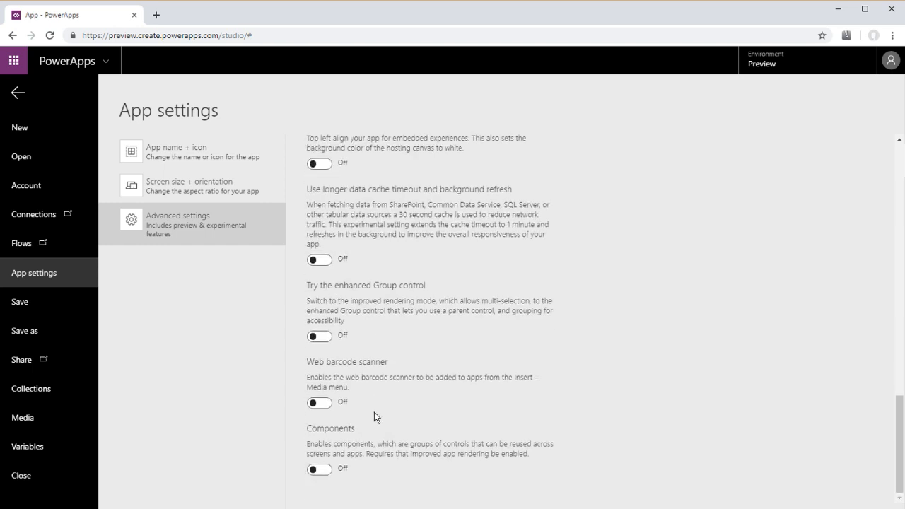
click(319, 469)
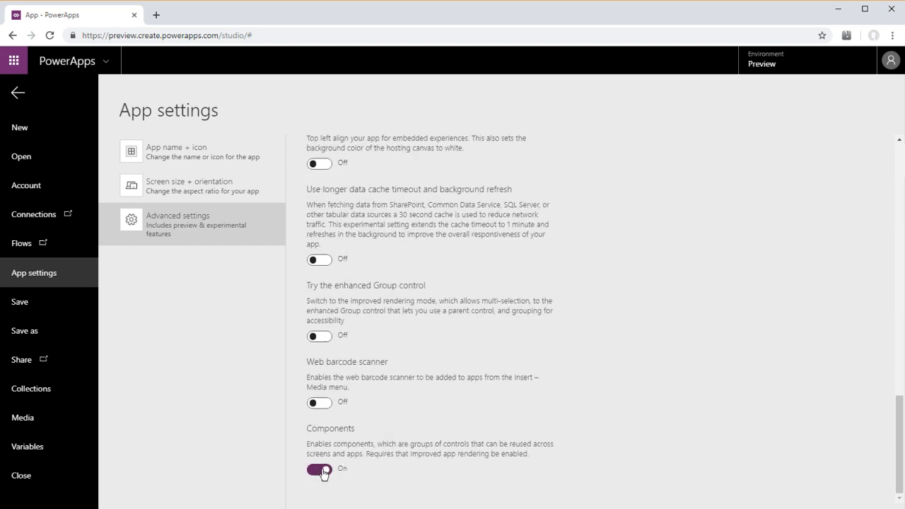
click(17, 93)
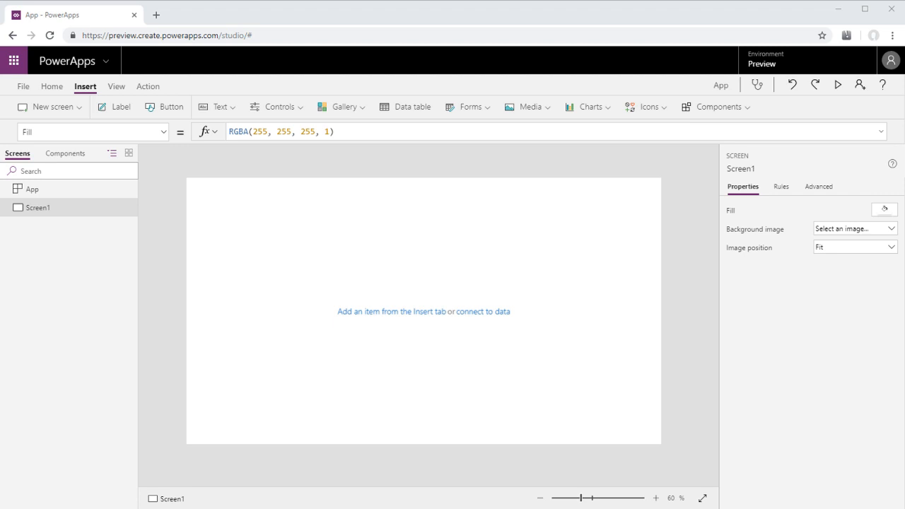
Create a new component sized 150 by 250
click(65, 153)
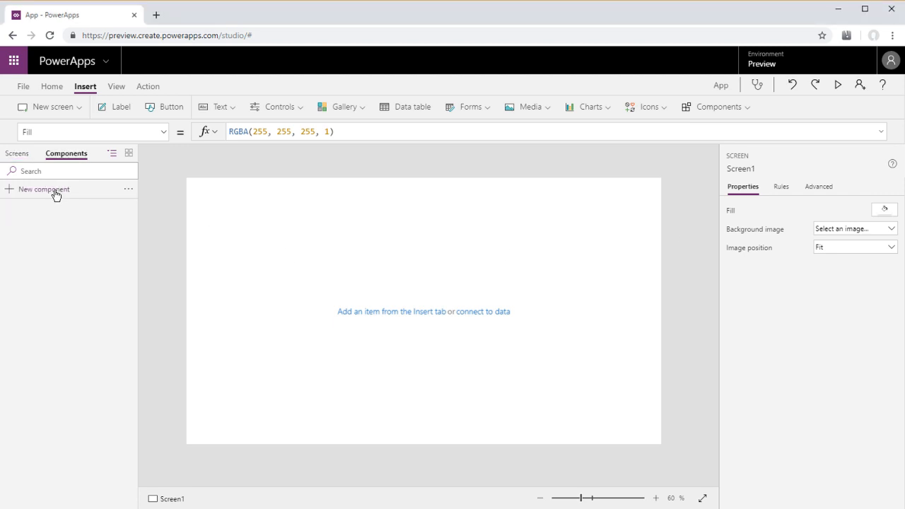
click(42, 190)
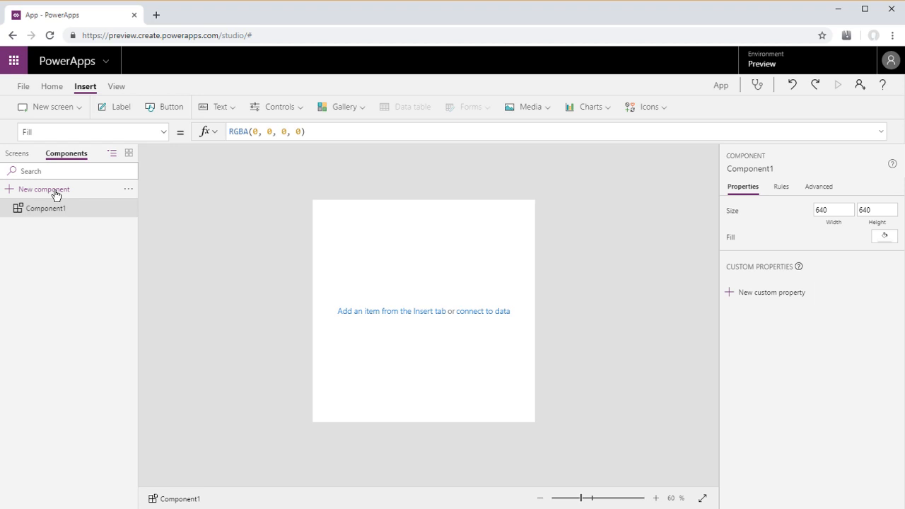
click(834, 209)
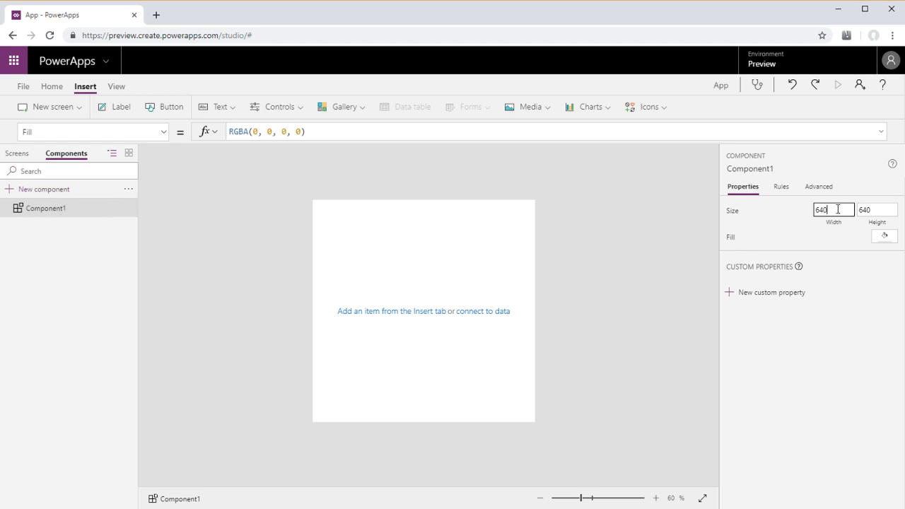
text(150)
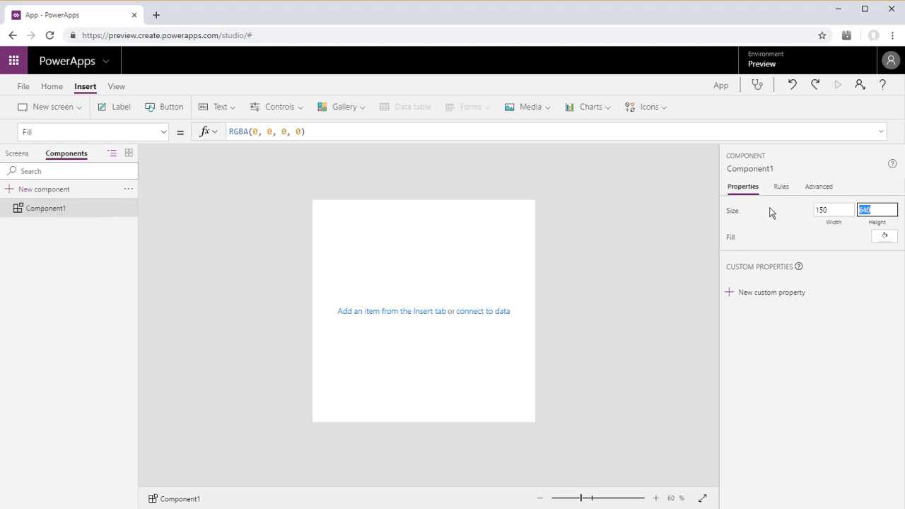
text(250)
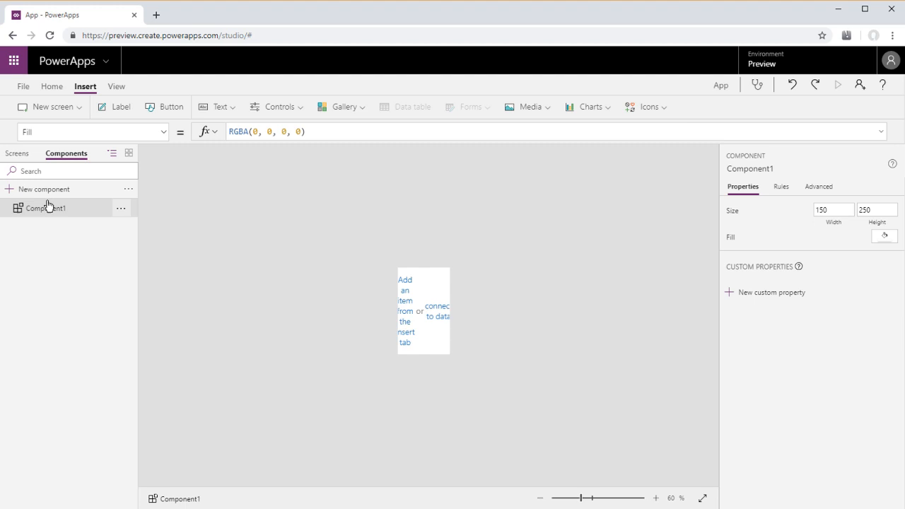
Rename Component1 to MenuComponent
click(122, 208)
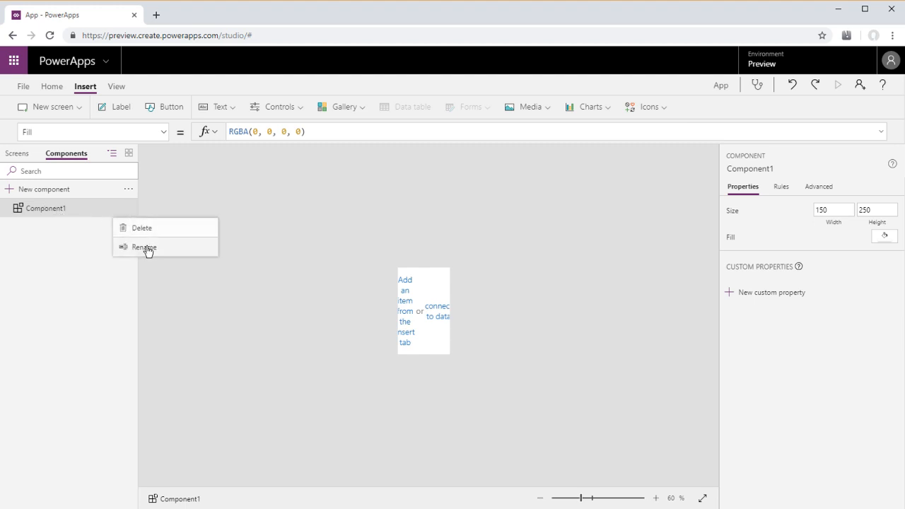
click(145, 246)
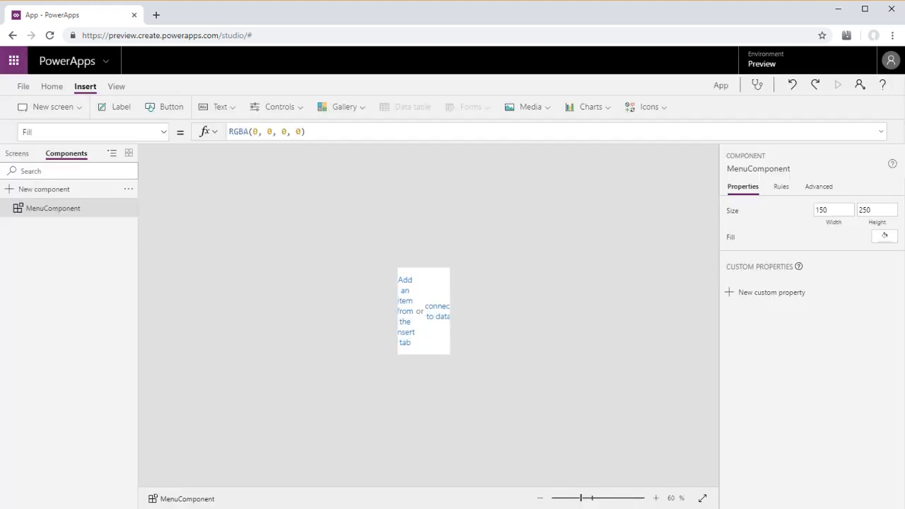
mouse_move(821, 292)
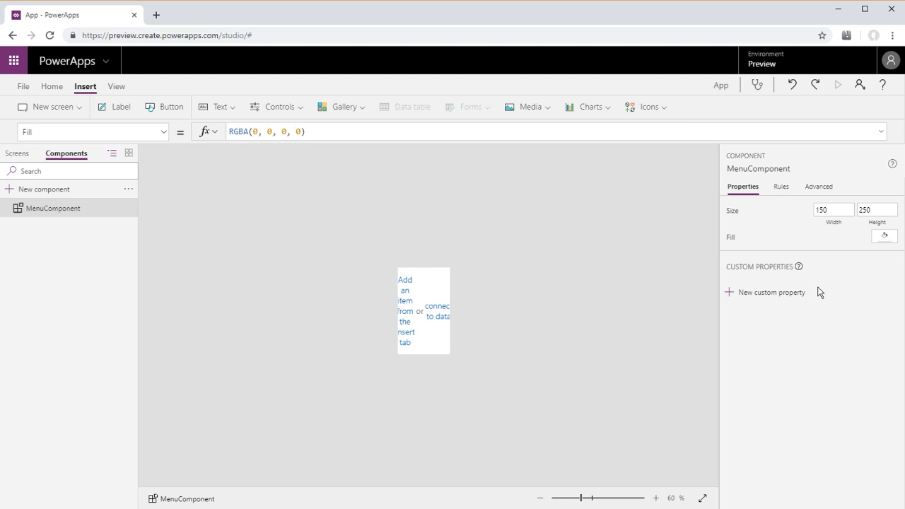
Add an input custom property Items (display name, name, description 'Items') of data type Table
click(770, 291)
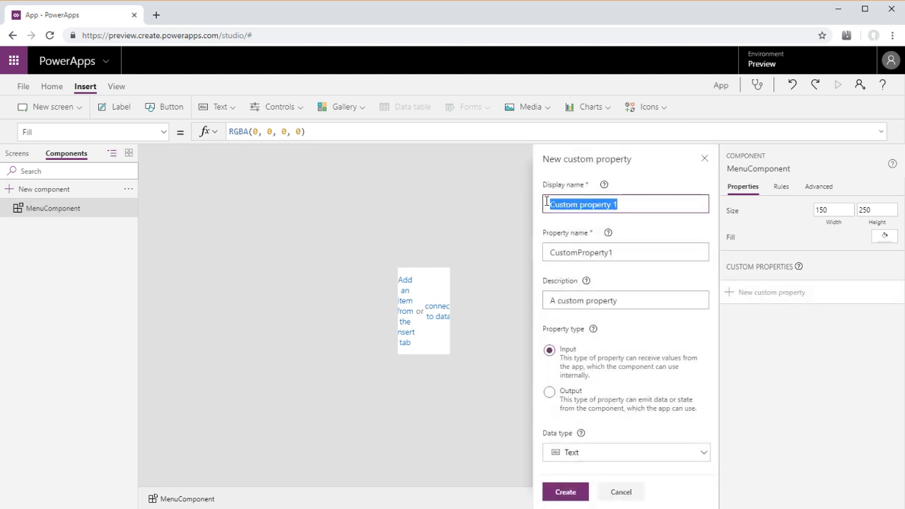
text(Items)
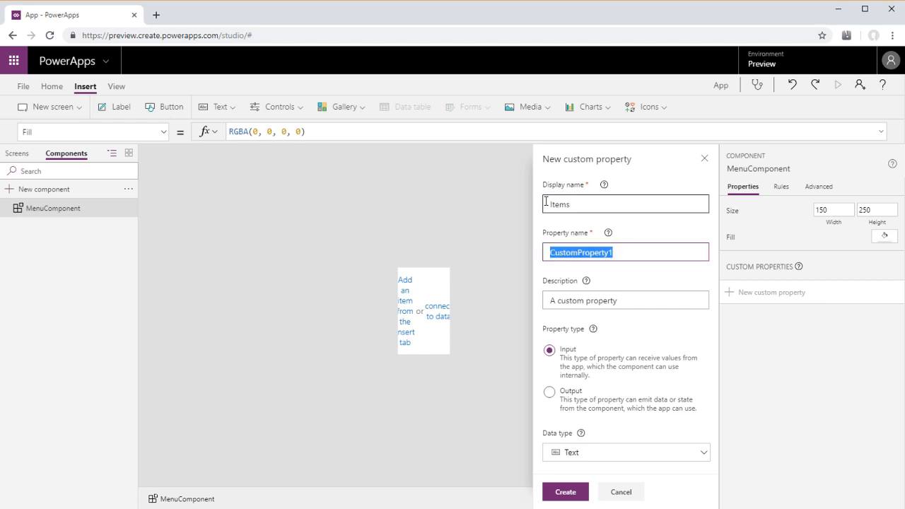
text(Items)
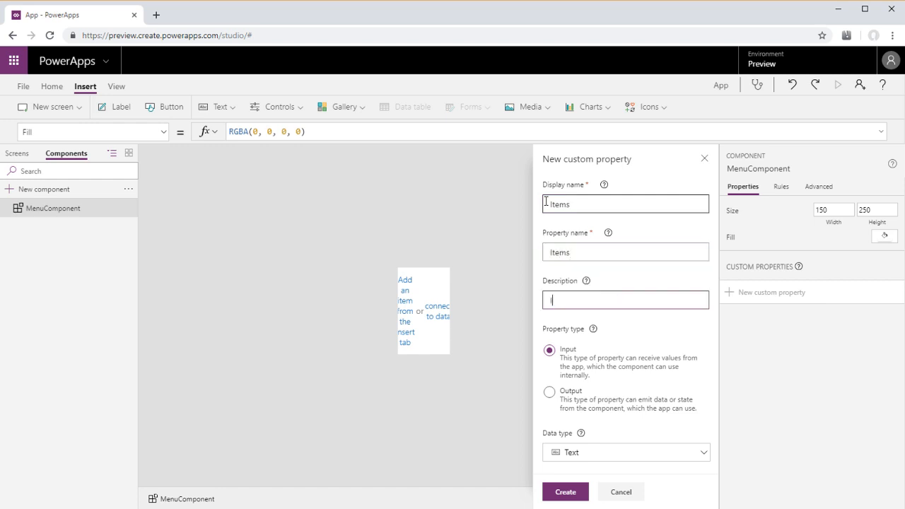
text(Items)
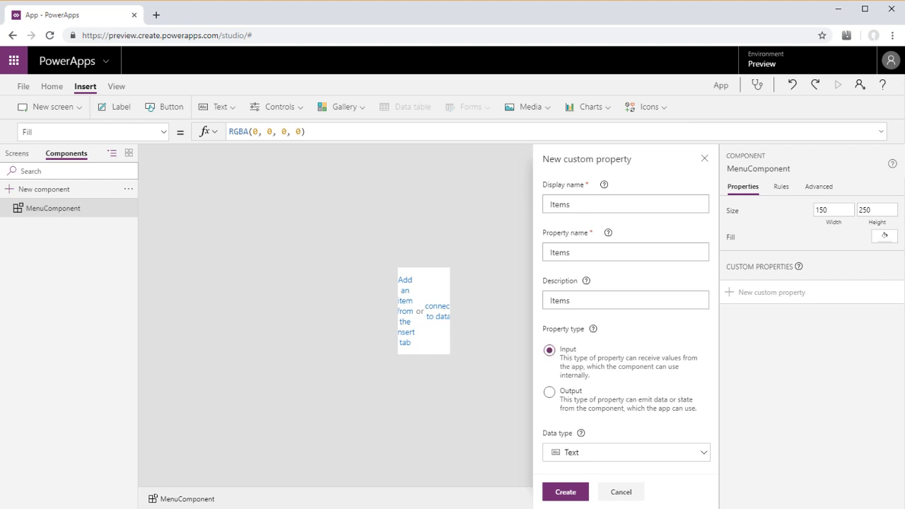
click(625, 452)
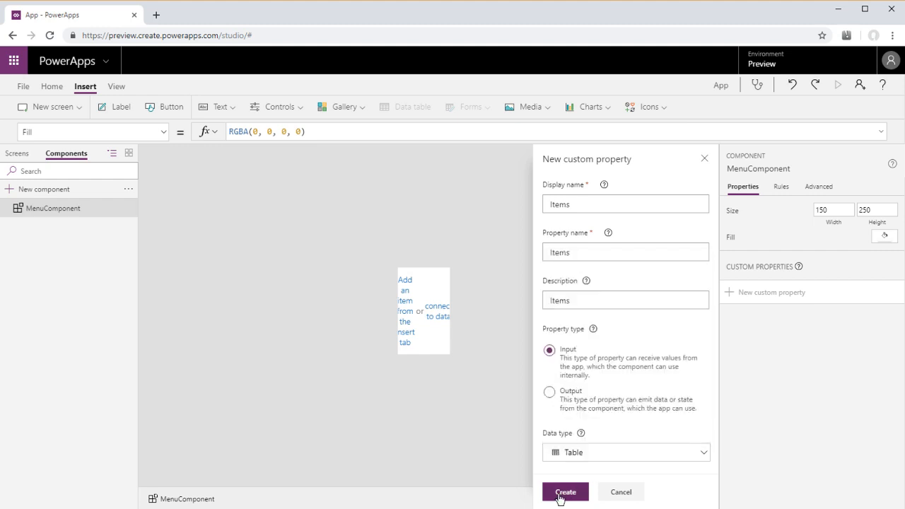
click(566, 492)
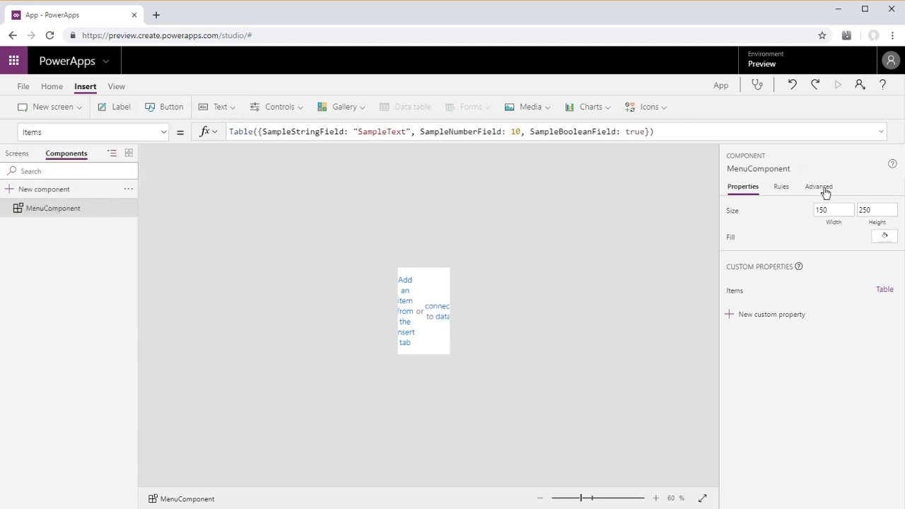
Set the Items default formula to Table({Item: "SampleText"})
click(819, 187)
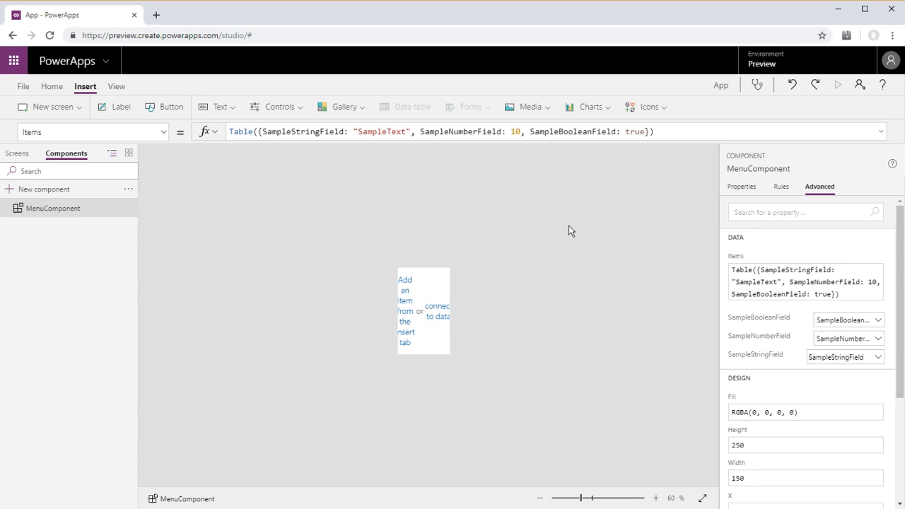
mouse_move(348, 221)
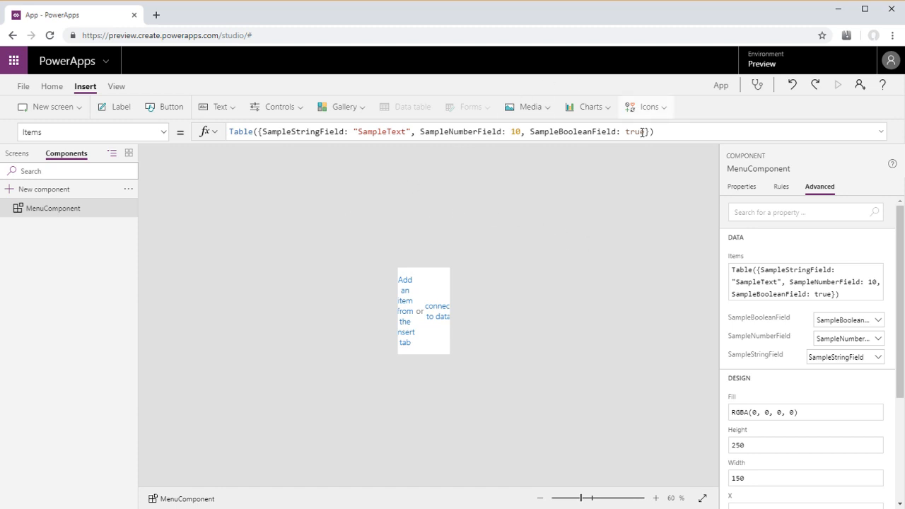
click(452, 132)
text(Table({Item: )
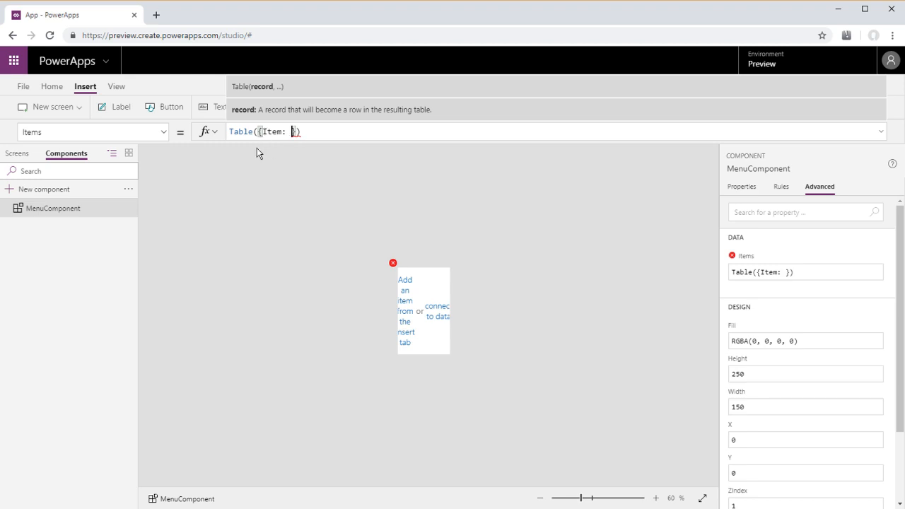
text("sa)
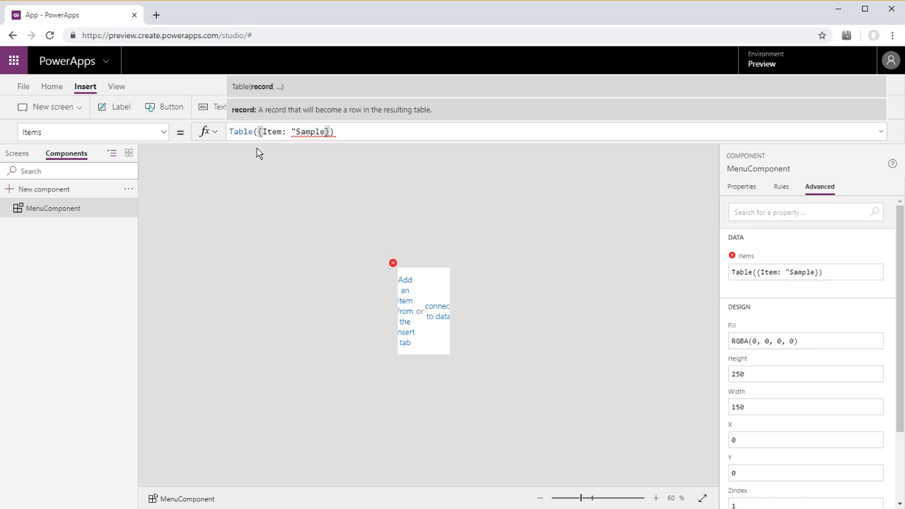
text(Text)
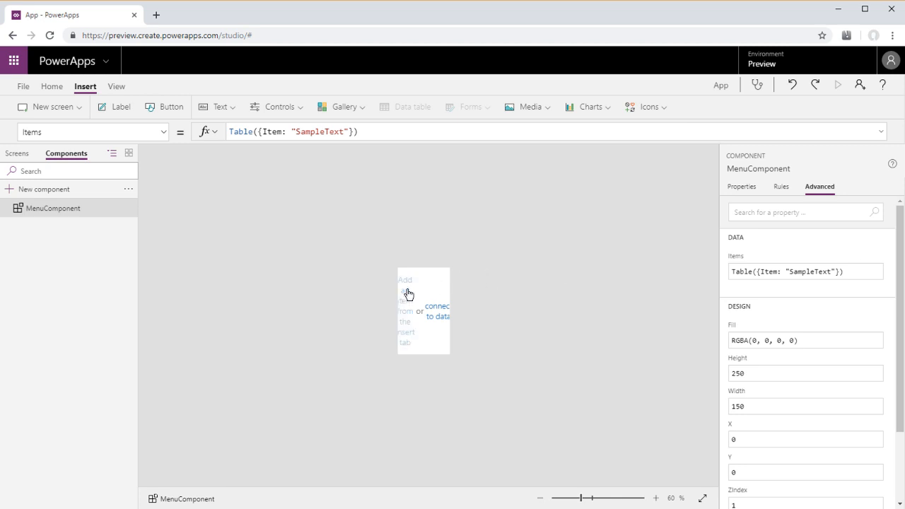
Add a blank vertical gallery bound to MenuComponent.Items
click(345, 107)
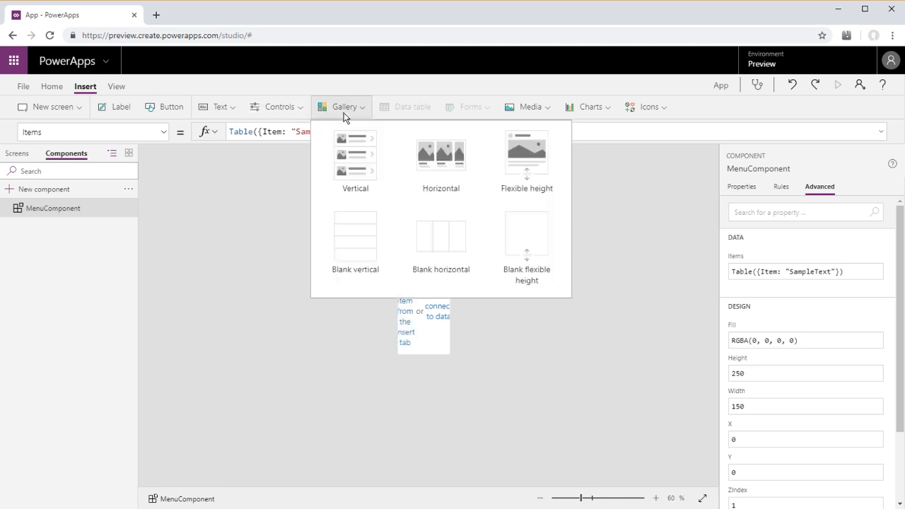
click(356, 237)
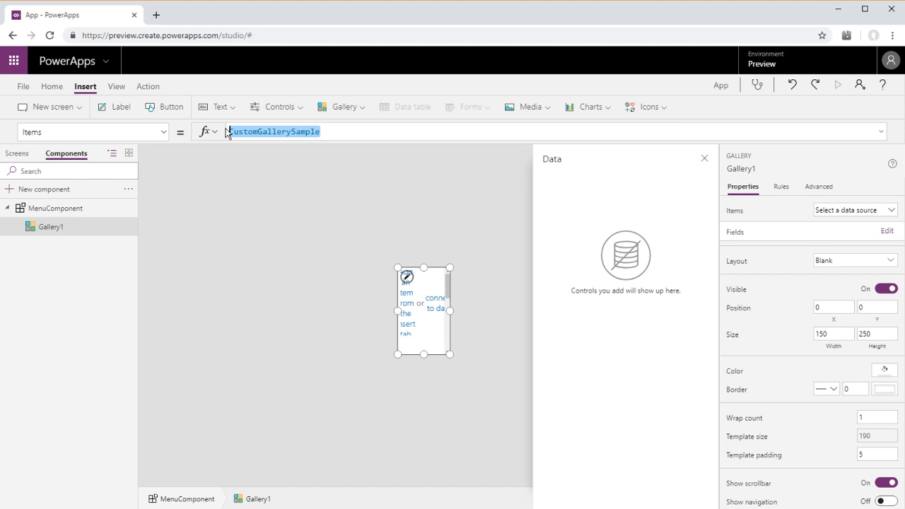
text(MenuComponent.I)
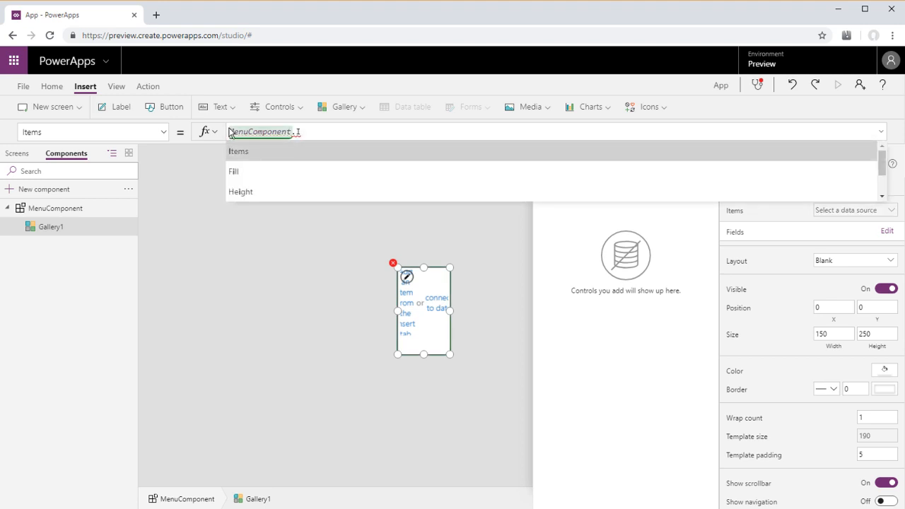
click(238, 151)
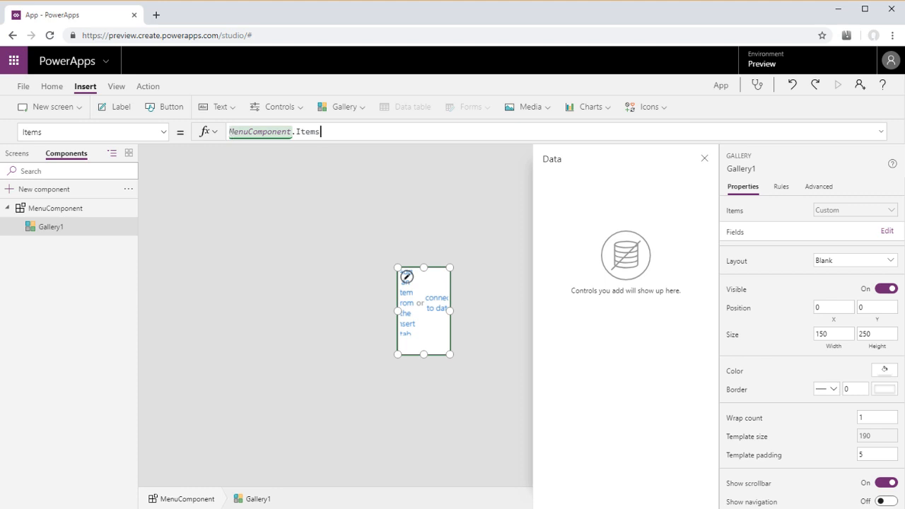
Set Gallery1's template size to 50
click(854, 387)
text(1)
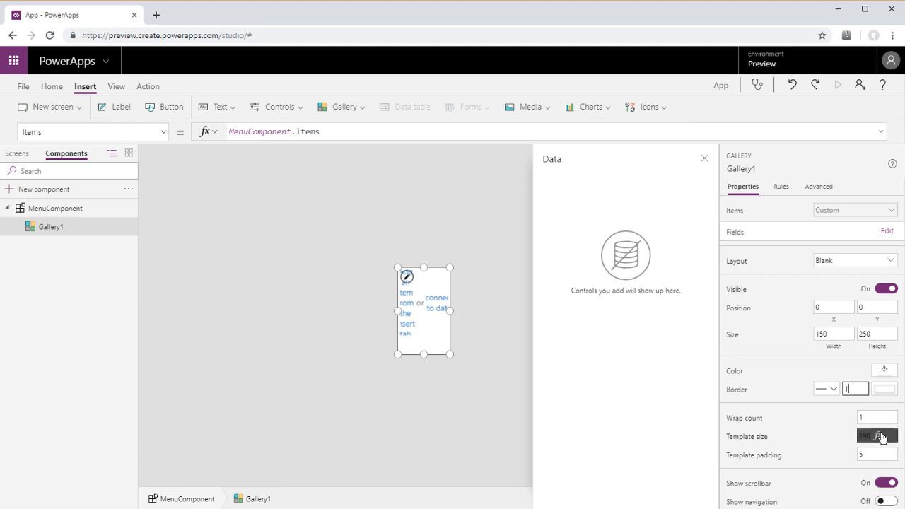
click(877, 436)
text(50)
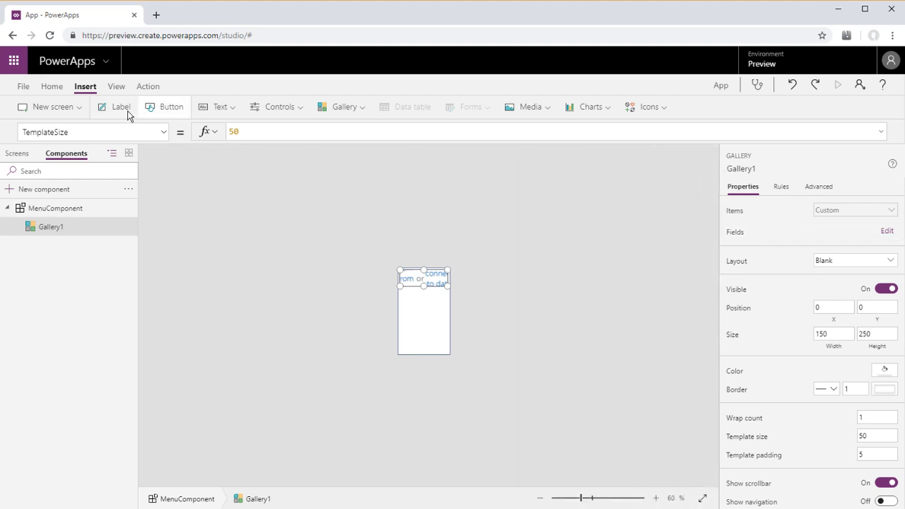
Add Label1 inside Gallery1 showing ThisItem.Item (SampleText)
click(122, 107)
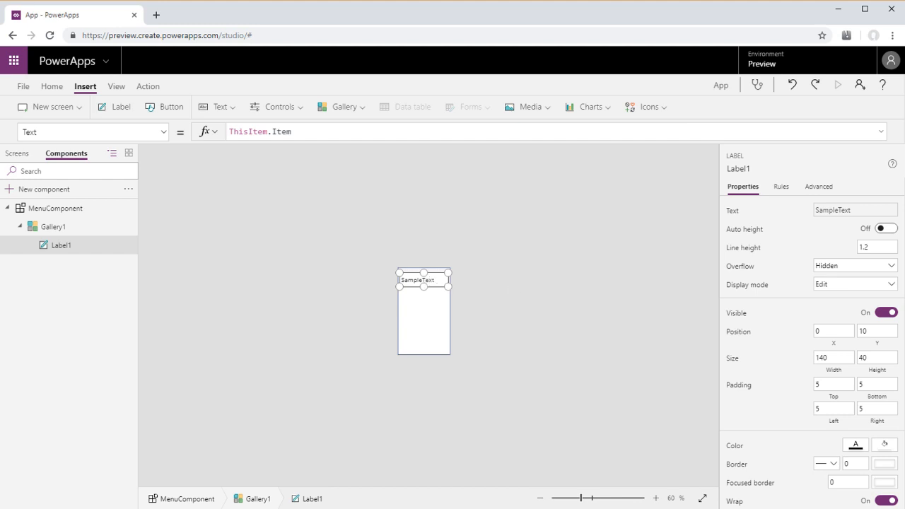
scroll(down, 3)
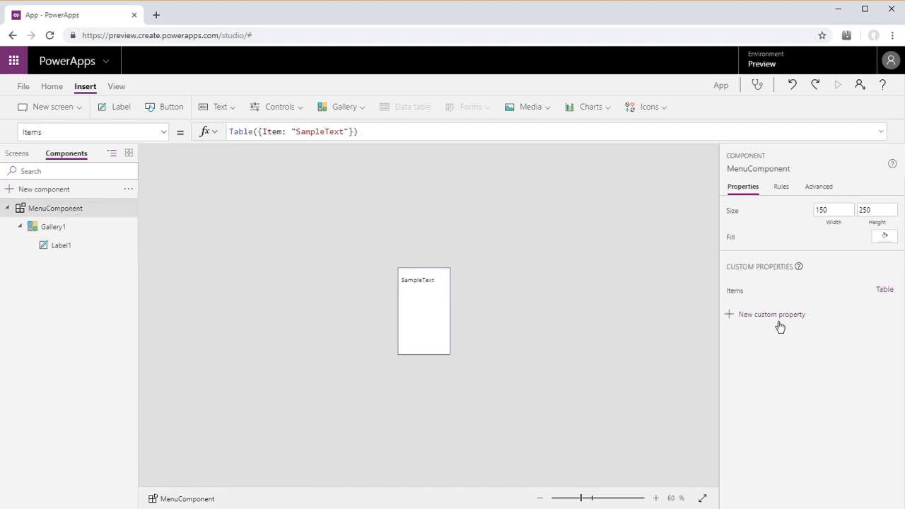
Add an output custom property named Selected to MenuComponent
click(773, 314)
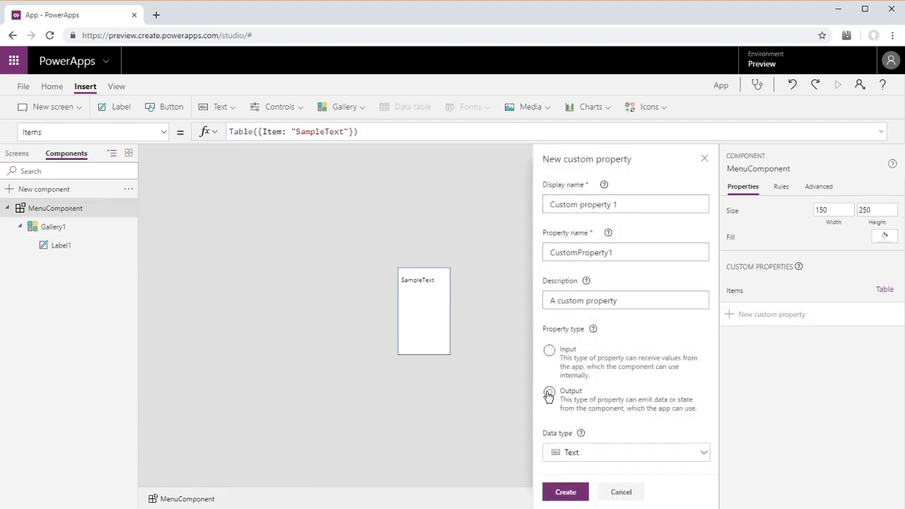
click(549, 394)
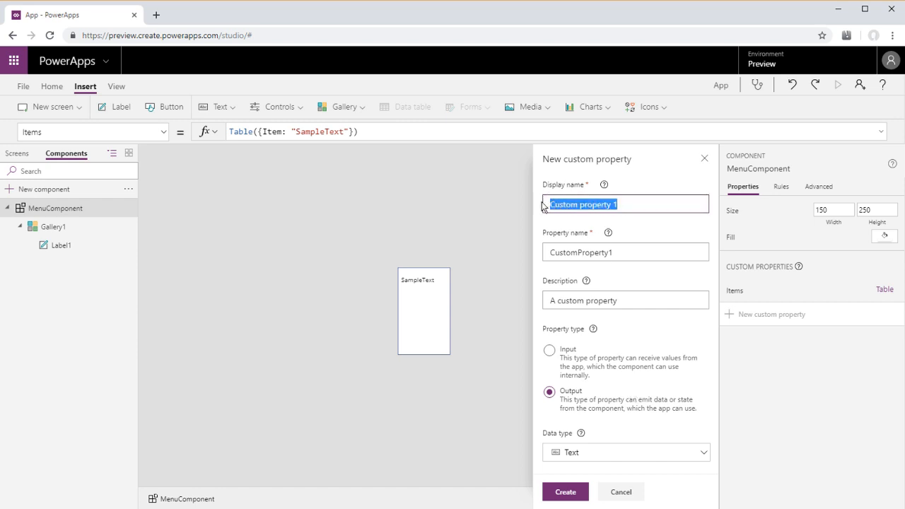
text(Selected)
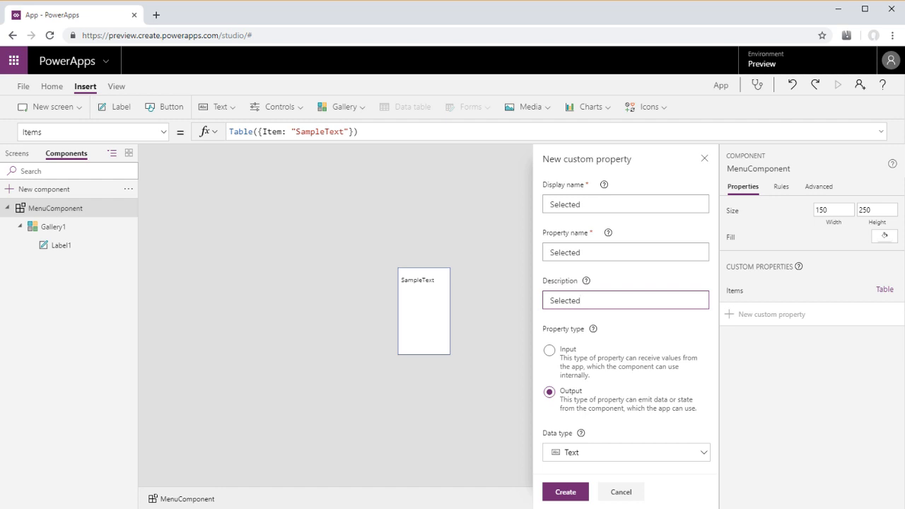
click(620, 492)
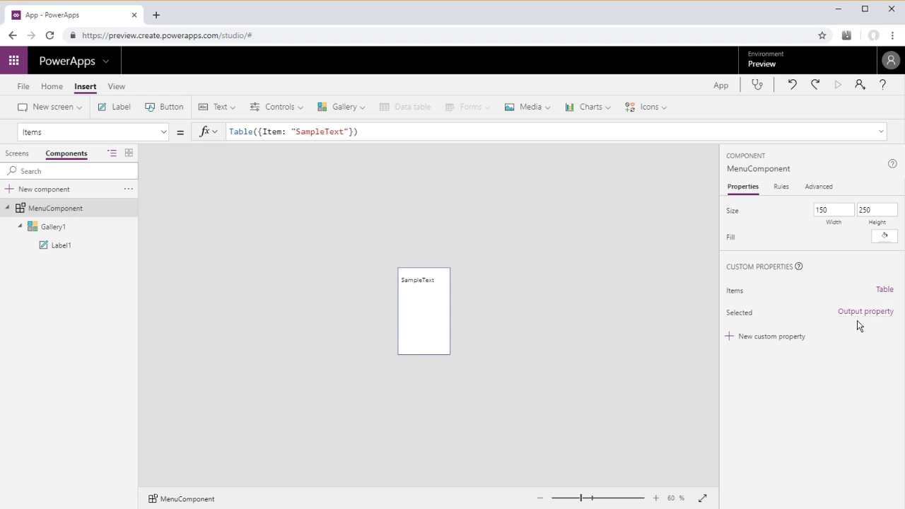
Set the Selected output to Gallery1.Selected.Item and return to the app's screens
click(819, 187)
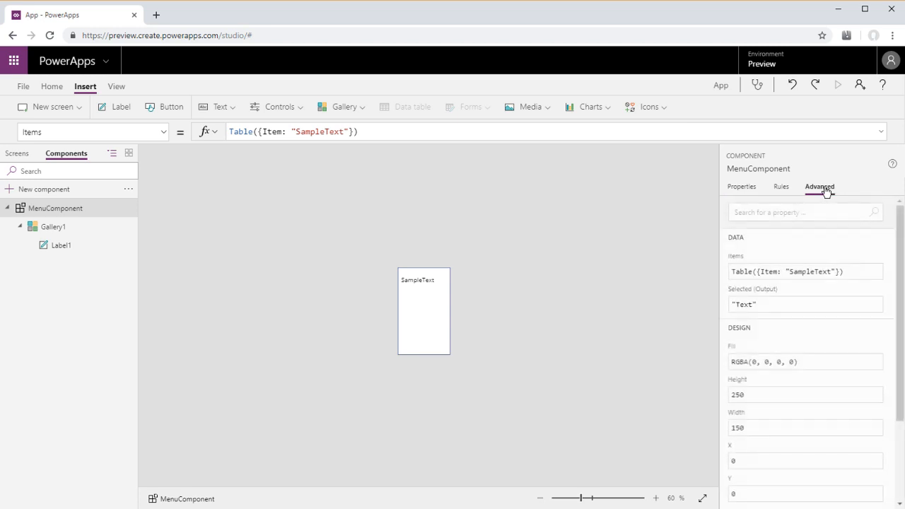
click(798, 304)
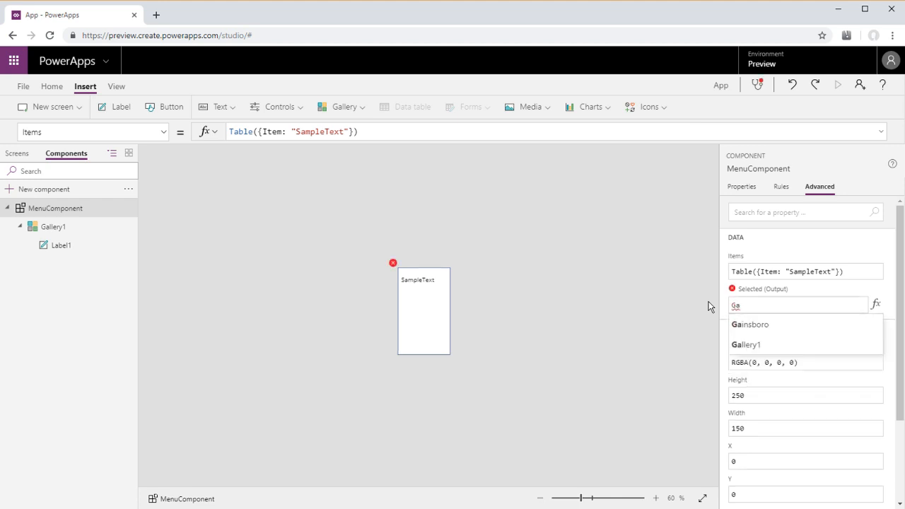
click(747, 346)
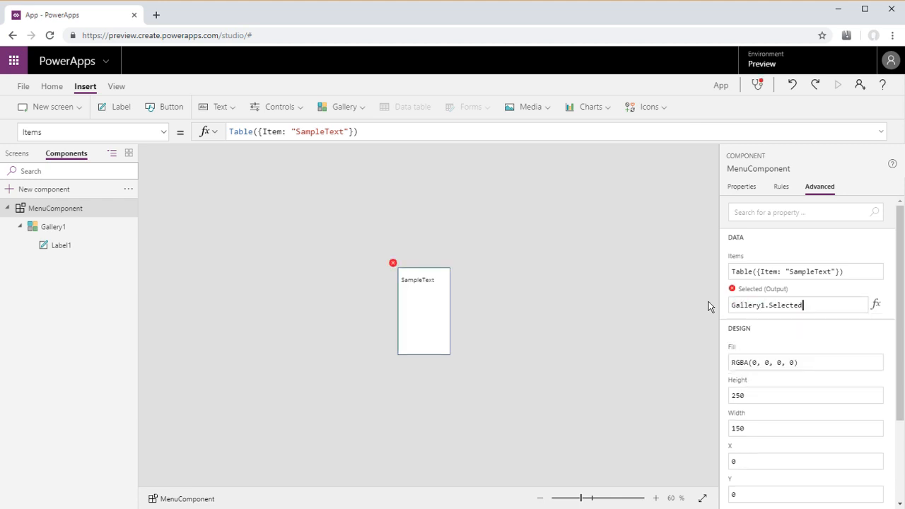
text(.i)
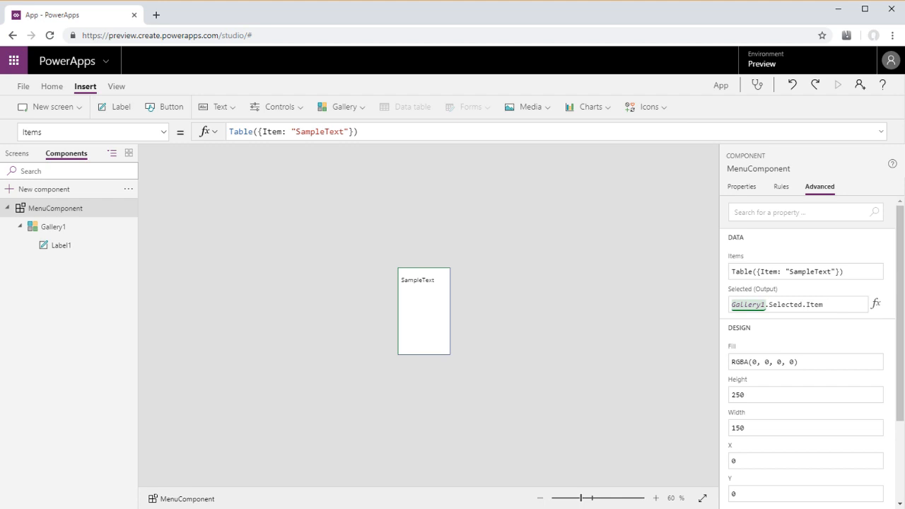
click(62, 245)
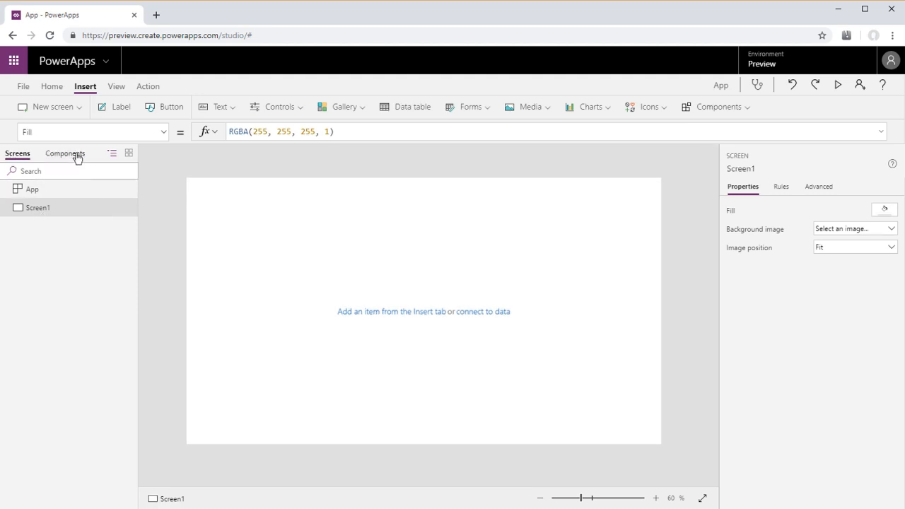
Place MenuComponent on Screen1 with Items records Home, Admin, About and Help
click(719, 107)
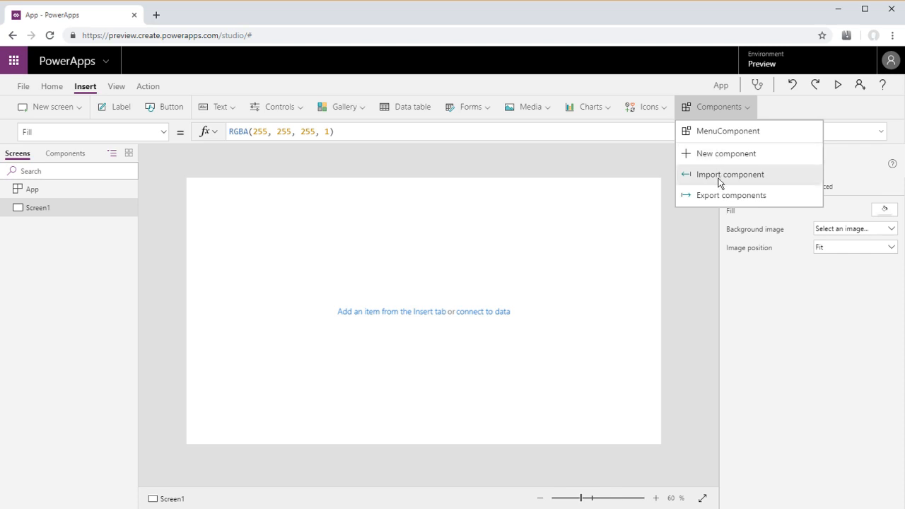
click(716, 107)
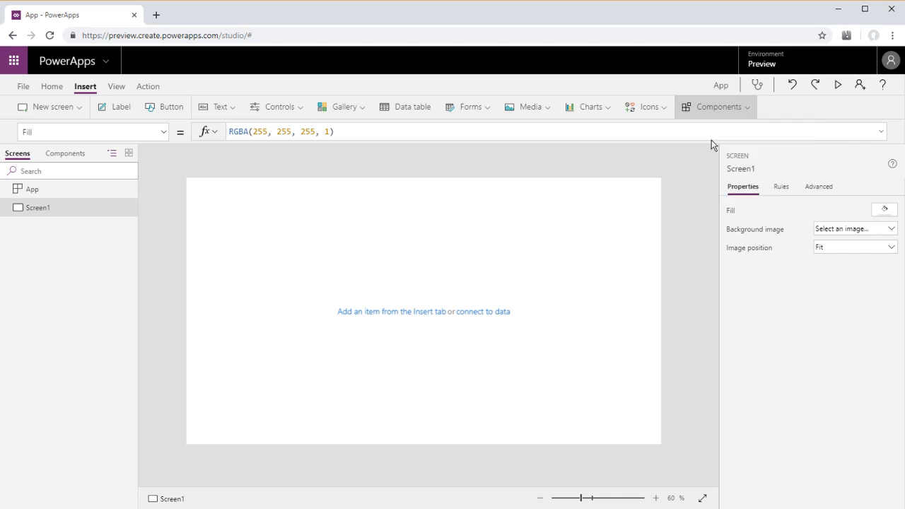
click(163, 131)
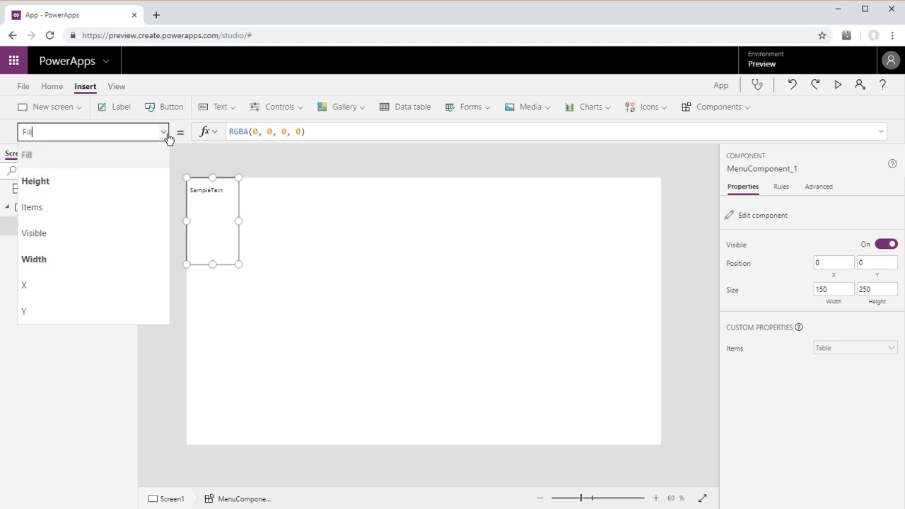
click(31, 207)
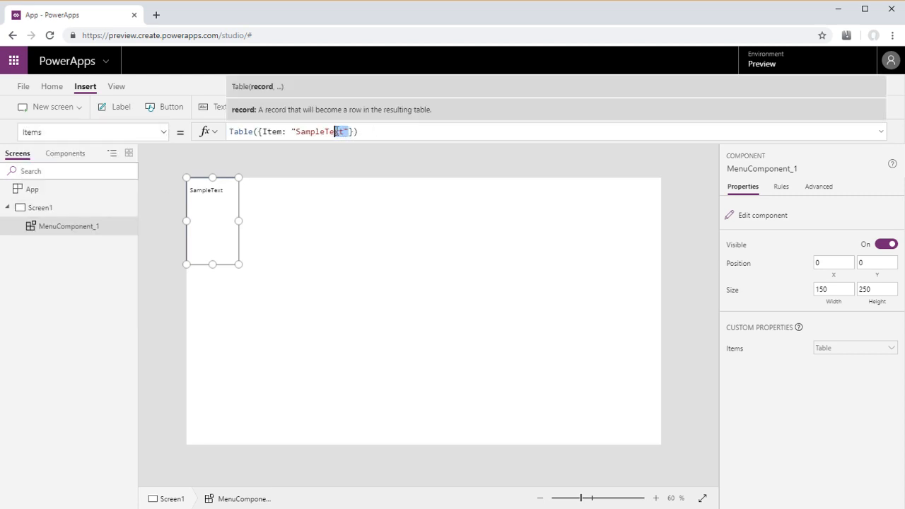
double_click(321, 131)
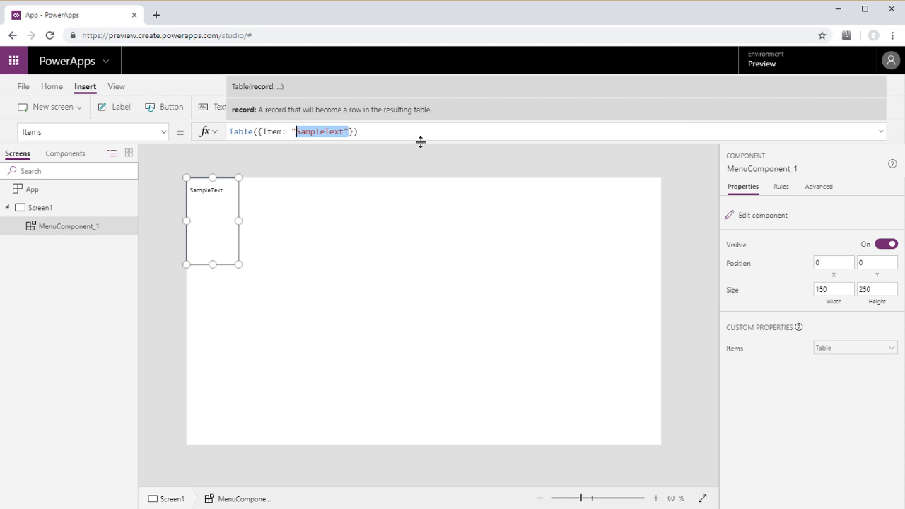
text(Home"}, {Item: "Admin"}, {Item: "Abou)
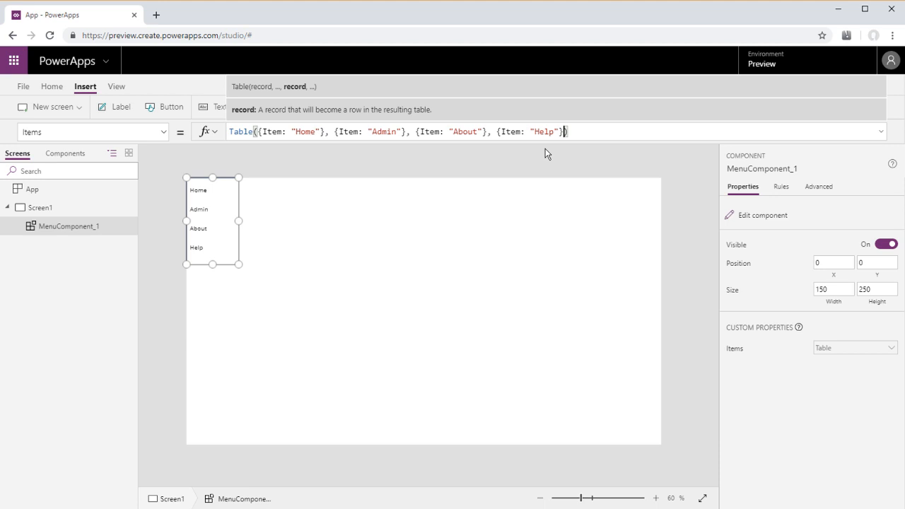
mouse_move(191, 201)
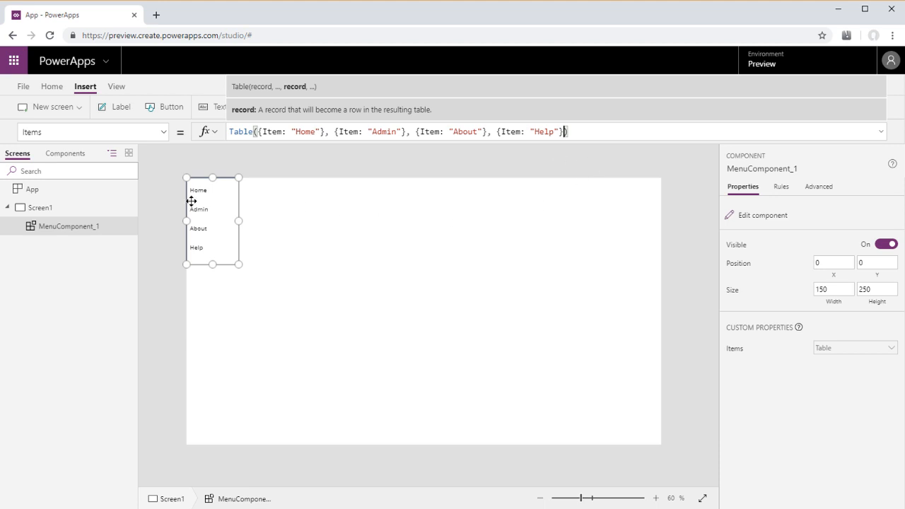
mouse_move(191, 201)
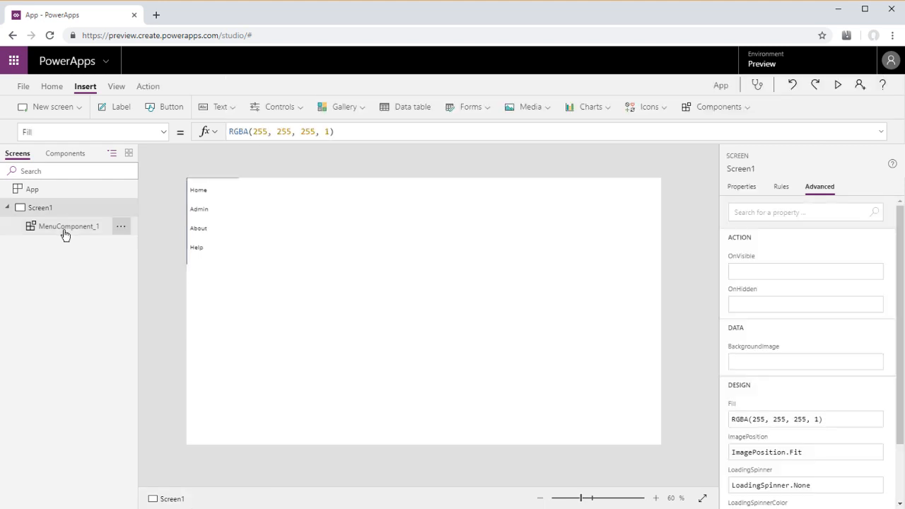
Add Label2 with Text formula MenuComponent_1.Selected and start the app preview
click(120, 108)
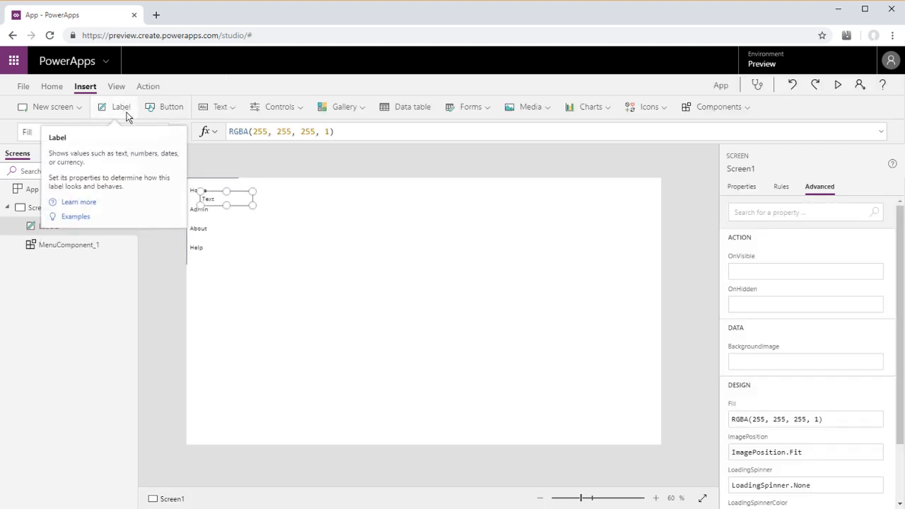
click(121, 107)
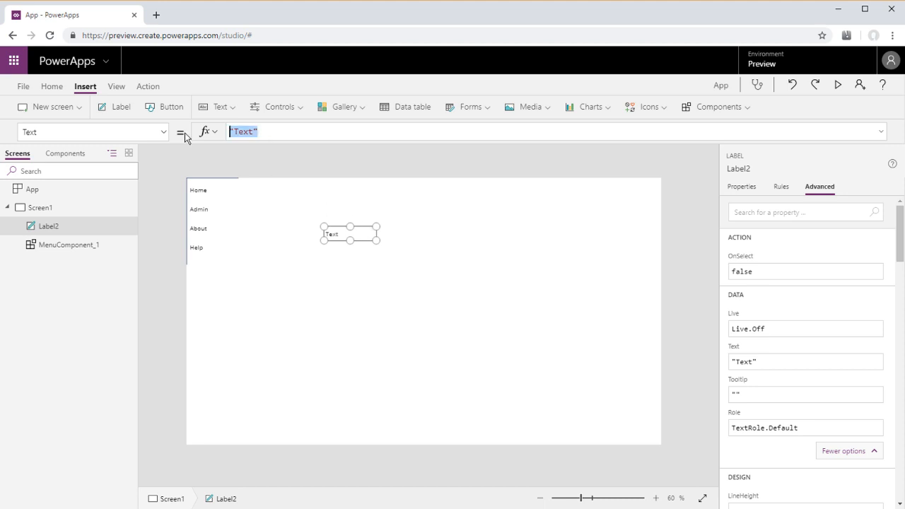
text(MenuComponent_1)
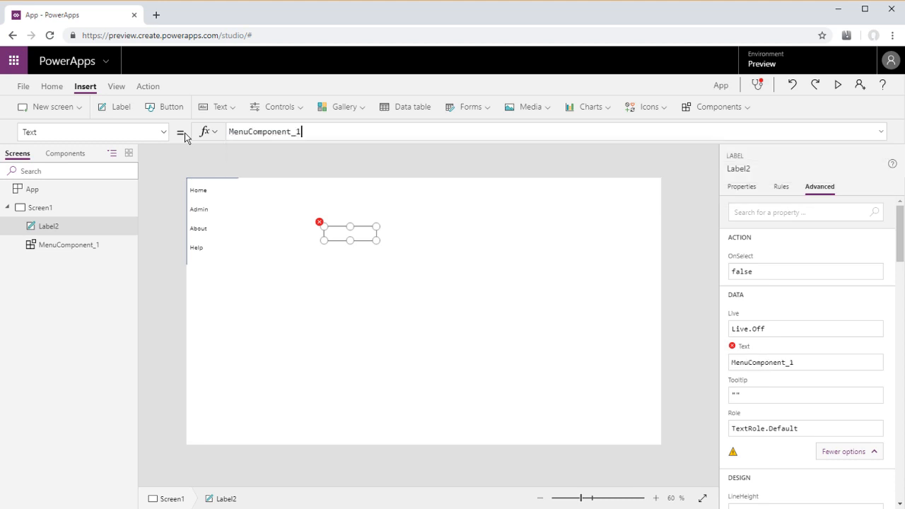
text(.Selected)
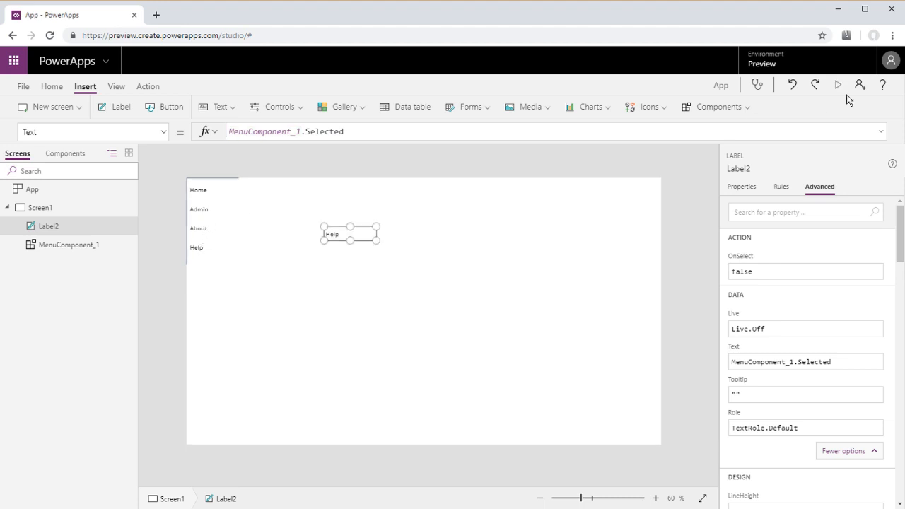
click(837, 85)
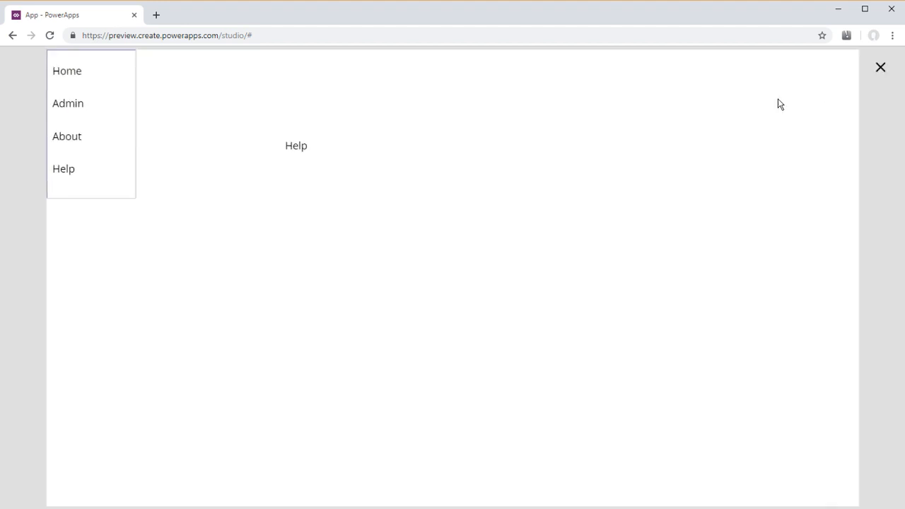
Select Admin, About and Help in the preview menu to verify the label updates, then return to the editor
click(68, 104)
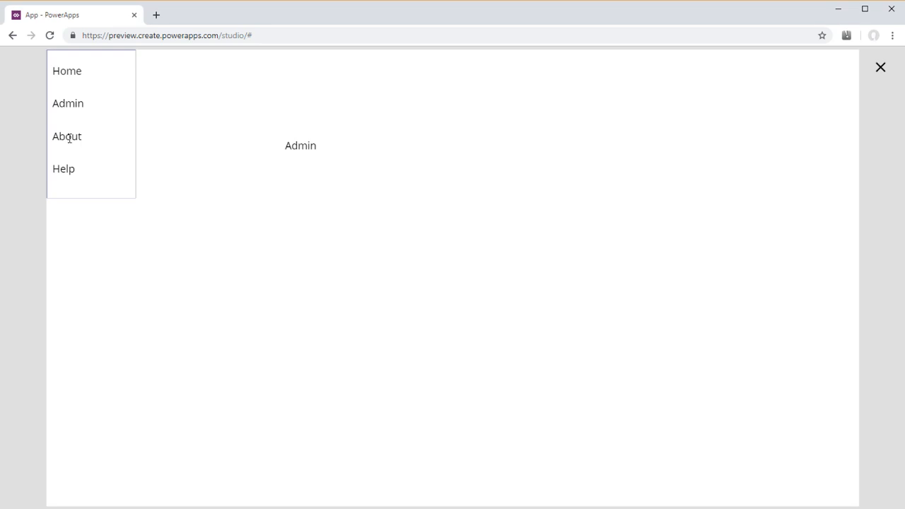
click(67, 136)
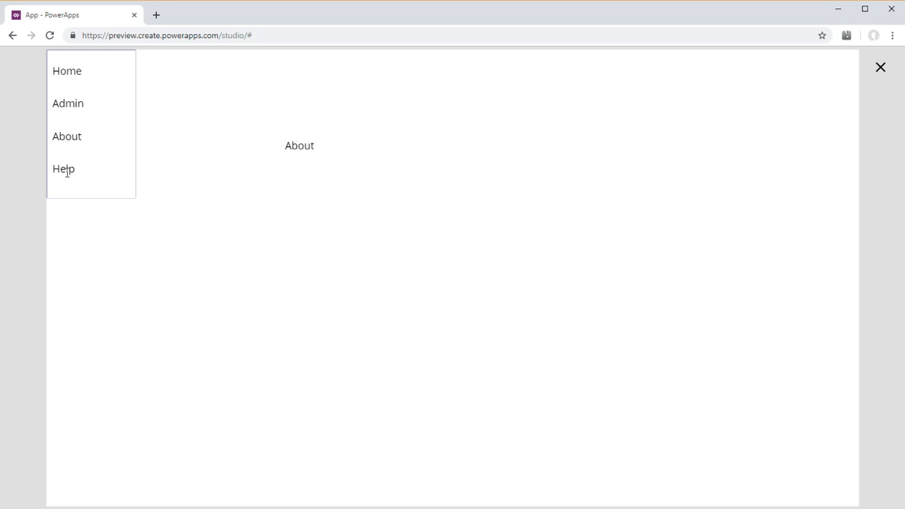
click(68, 71)
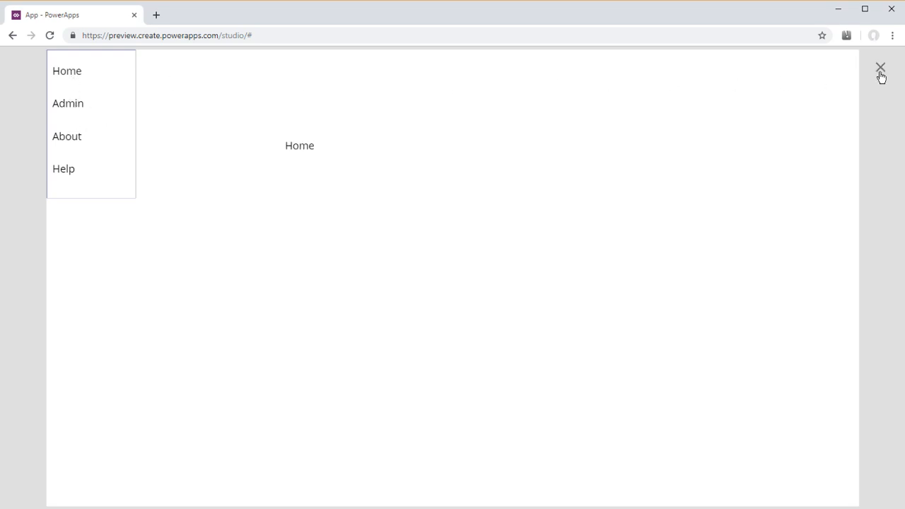
click(882, 68)
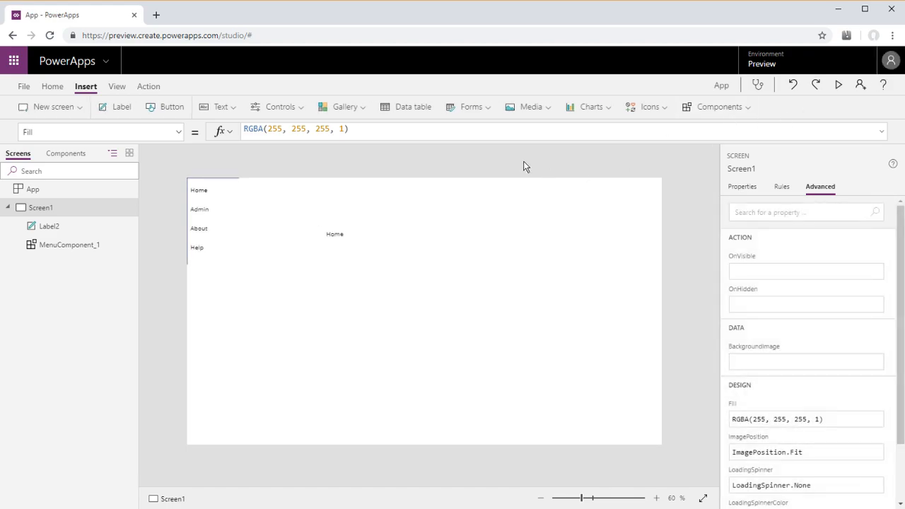